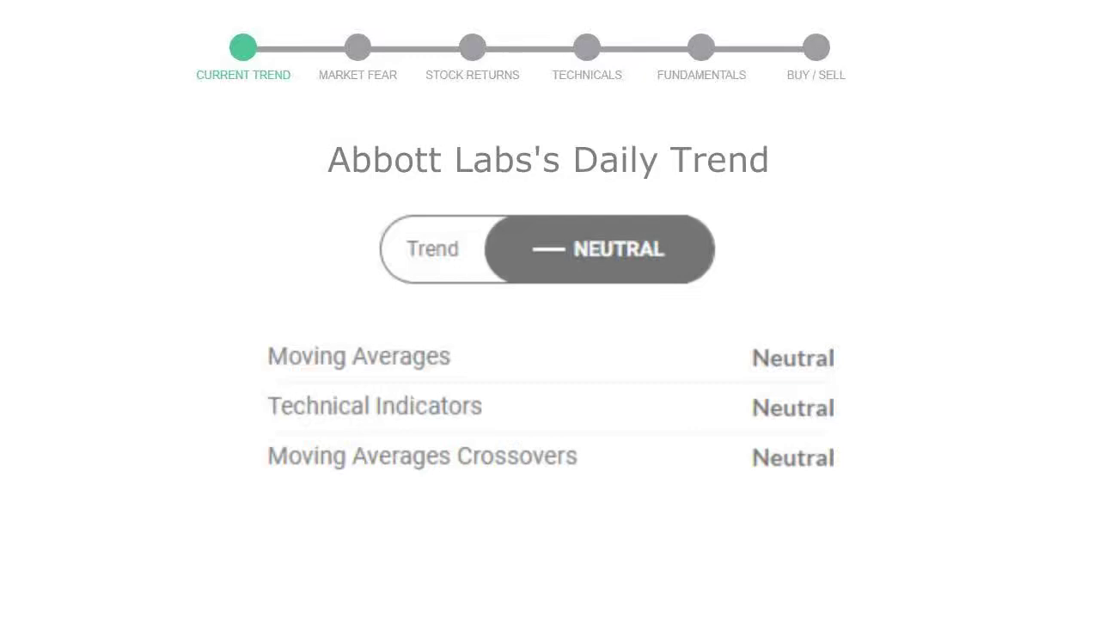
Advance to the Weekly Trend slide showing Bullish with Technical Indicators Bullish.
left_click(433, 248)
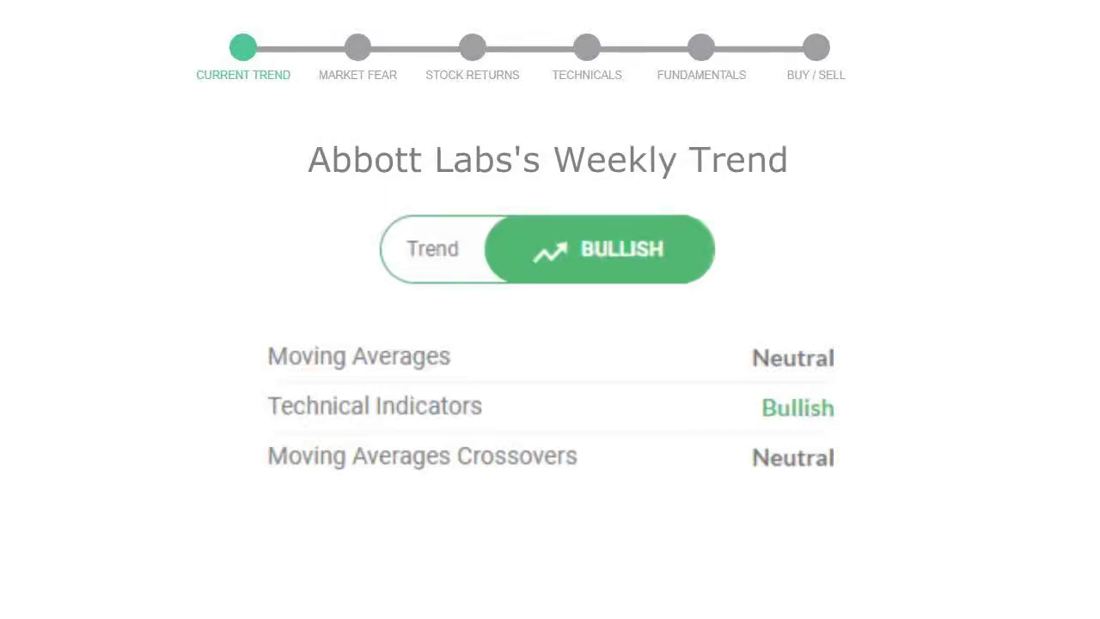
Advance to the Market Fear slide where the gauge reads 67 in the Greed zone.
left_click(358, 48)
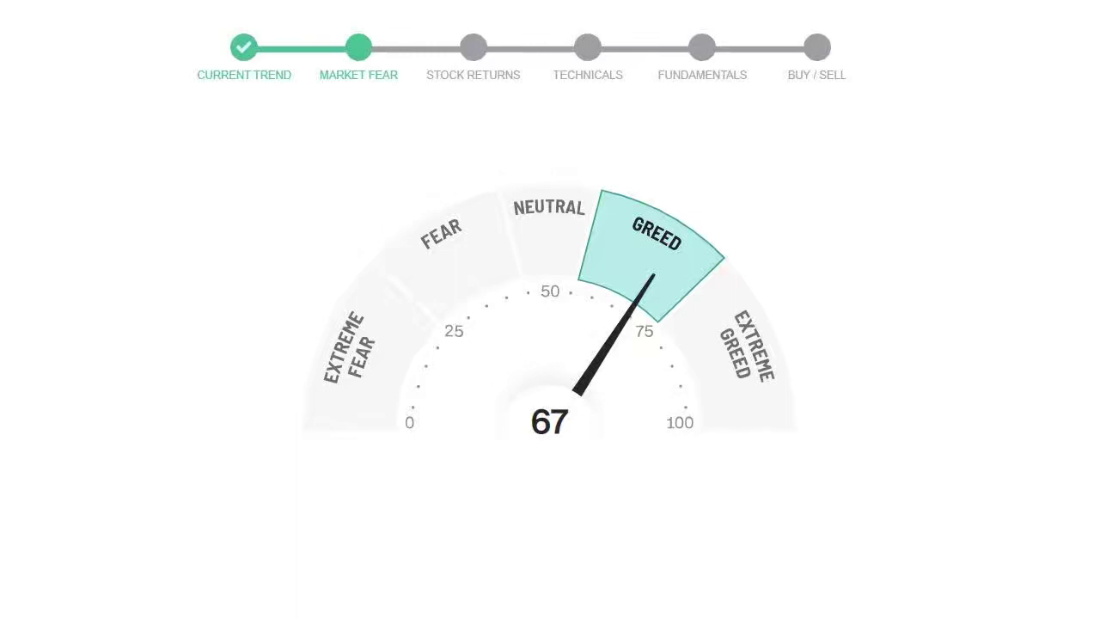
Advance to the Stock Returns slide listing 1 Week -3.68%, 1 Year -12.39%, 3 Years 23.17%.
left_click(472, 48)
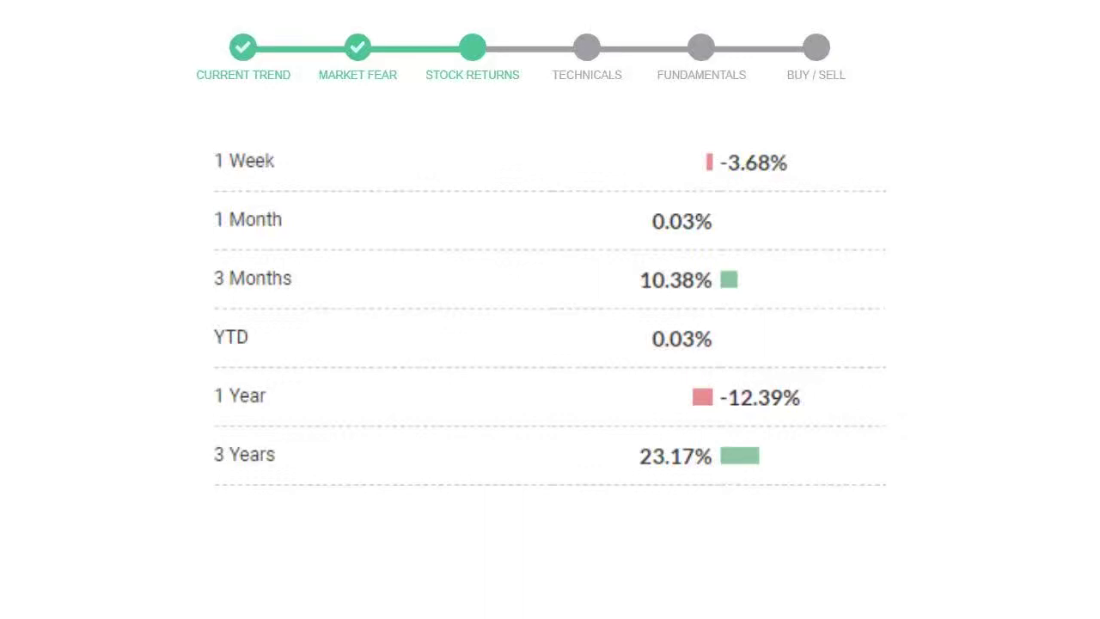
Advance to the Fundamentals slide with revenue falling from 11895 (Mar 2022) to 10091 (Dec 2022).
left_click(702, 49)
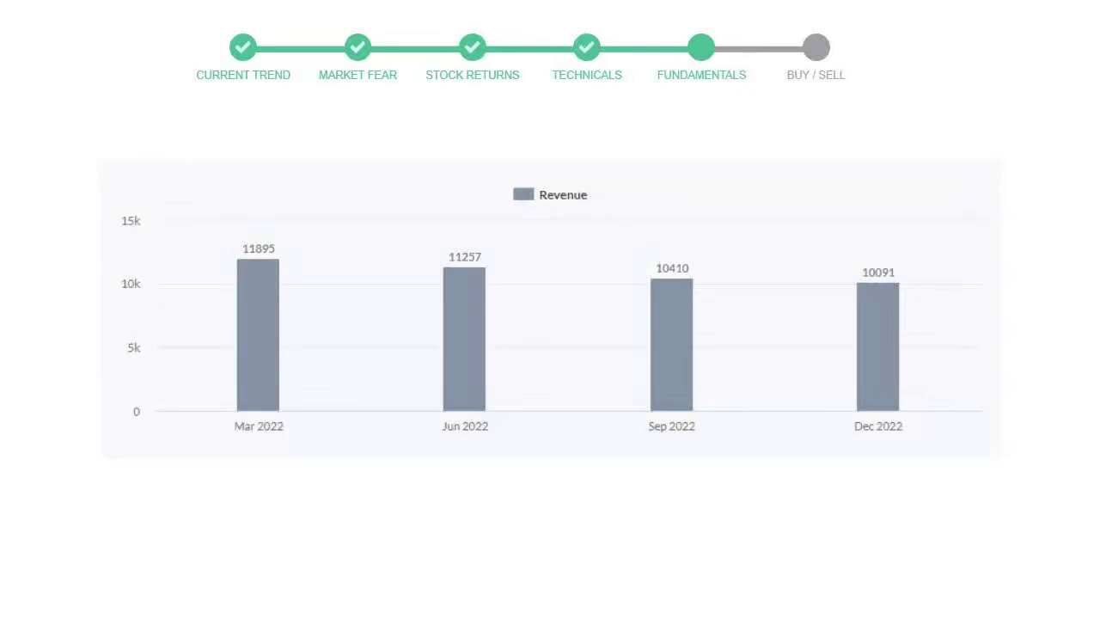